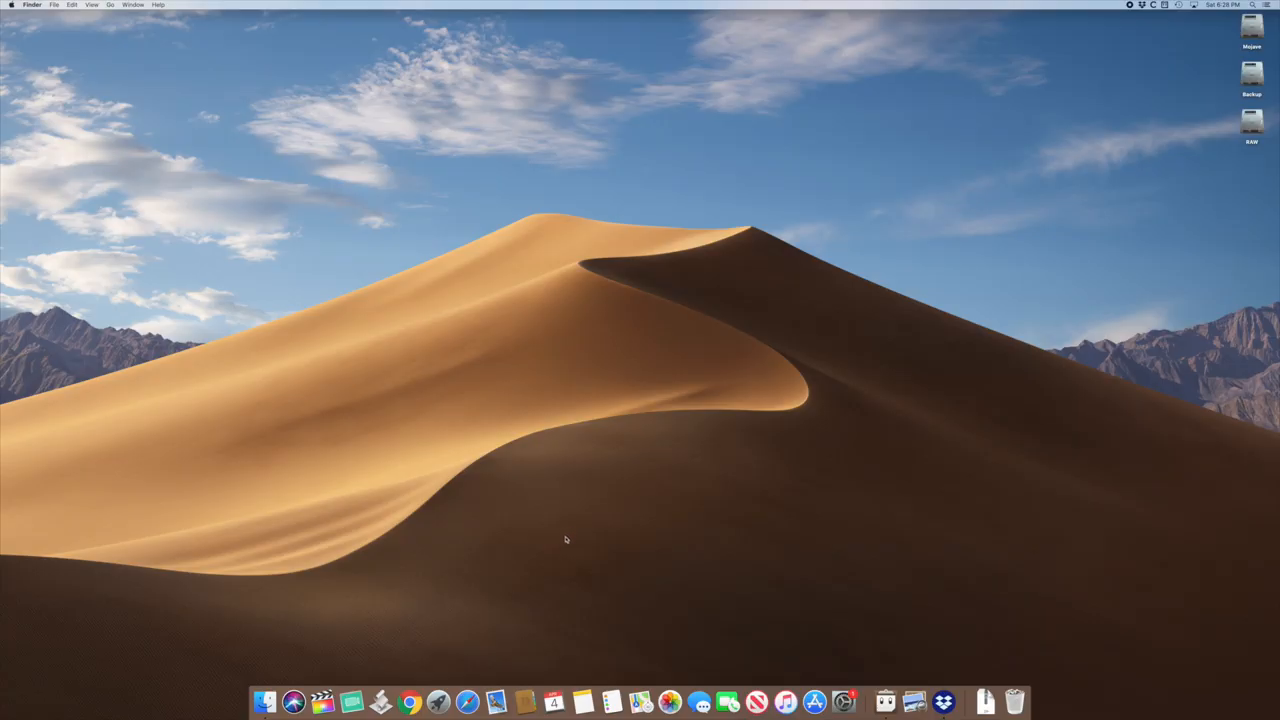
Bring up the screen capture options and launch Google Chrome to a new tab page
key("cmd+shift+5")
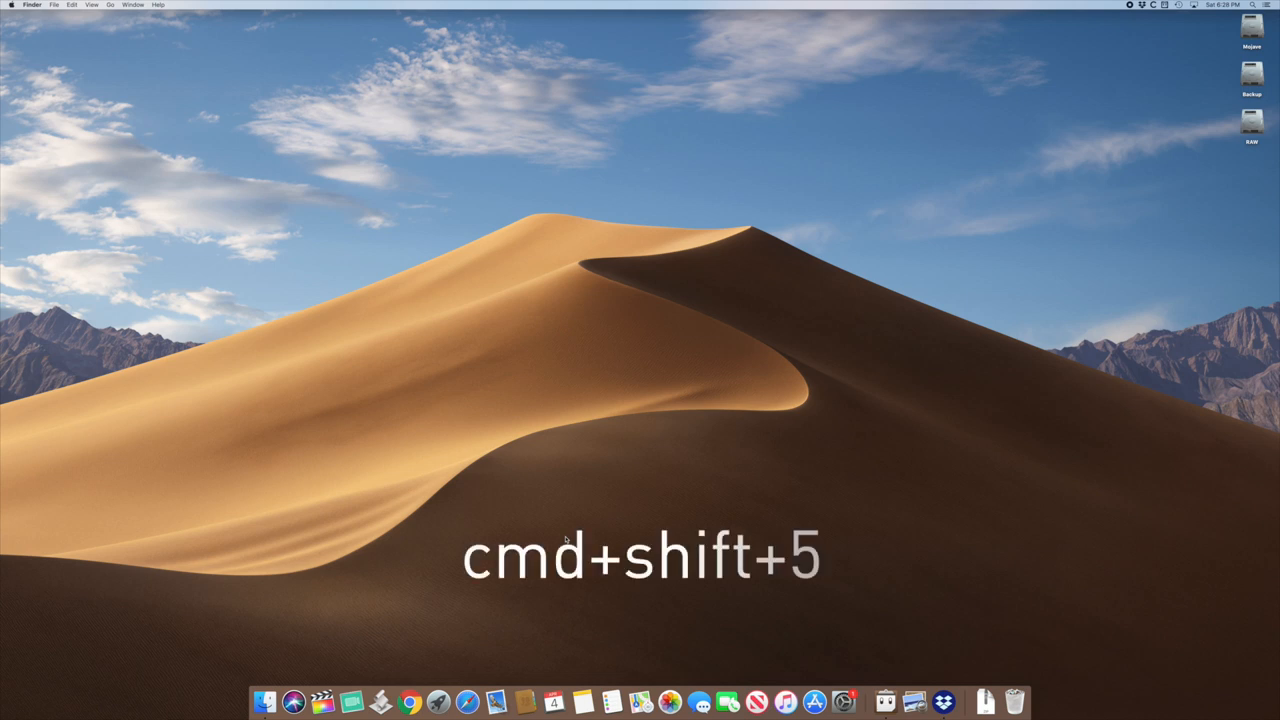
key("cmd+shift+5")
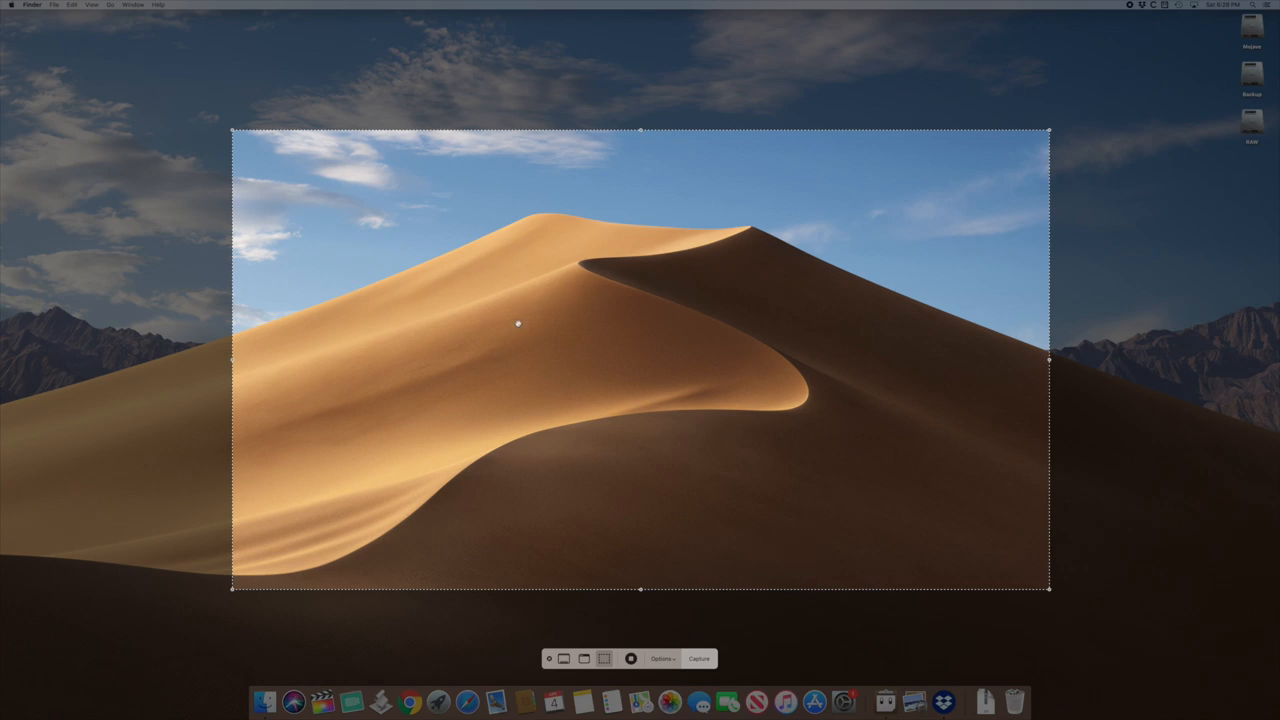
mouse_move(878, 520)
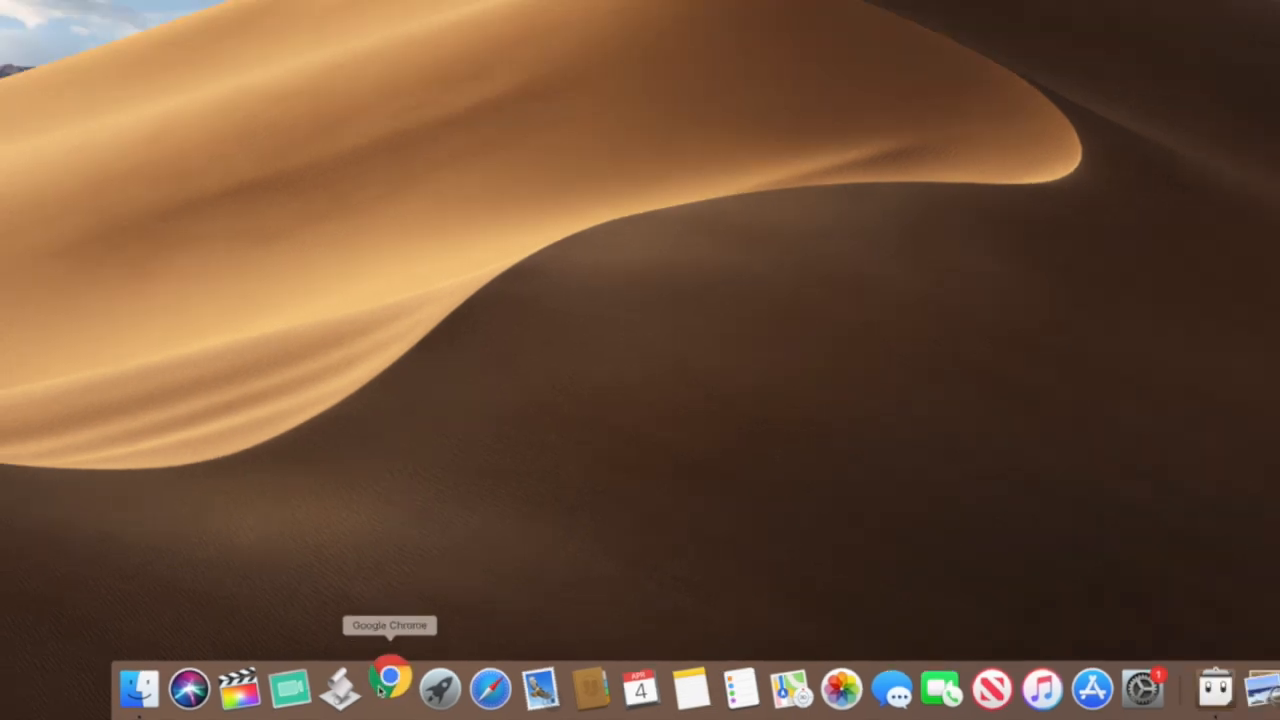
left_click(393, 687)
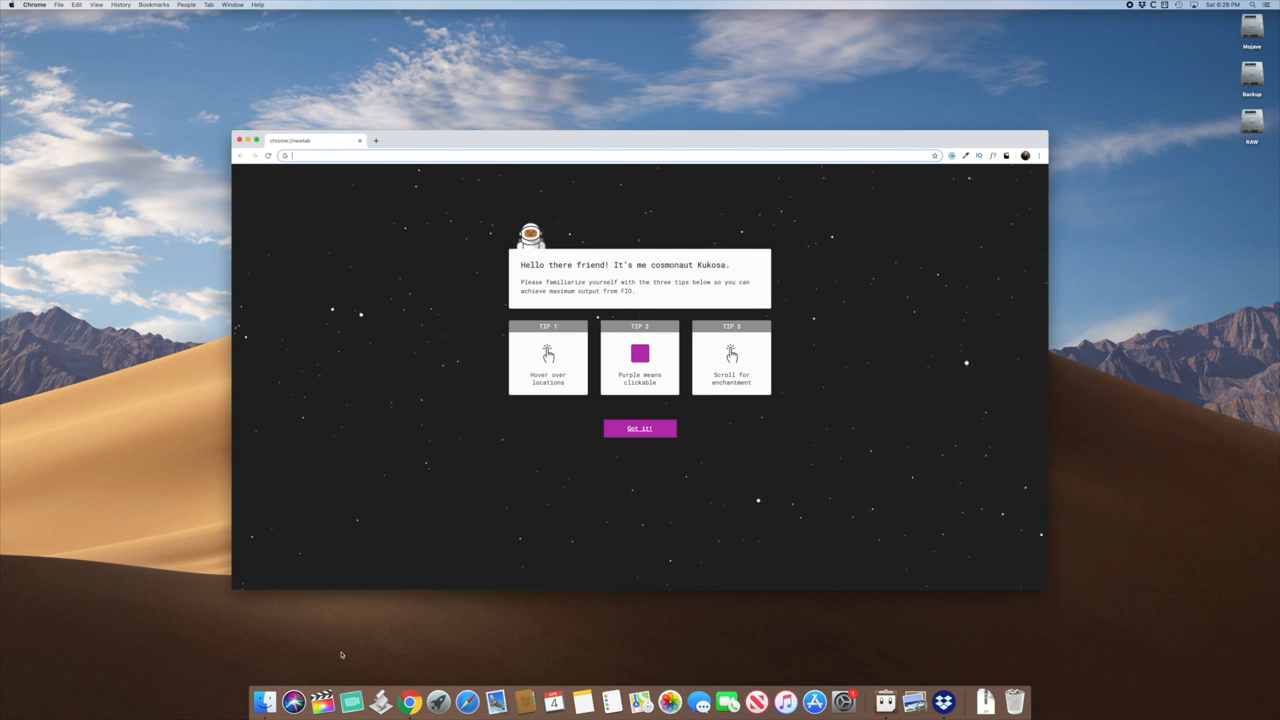
key("cmd+shift+5")
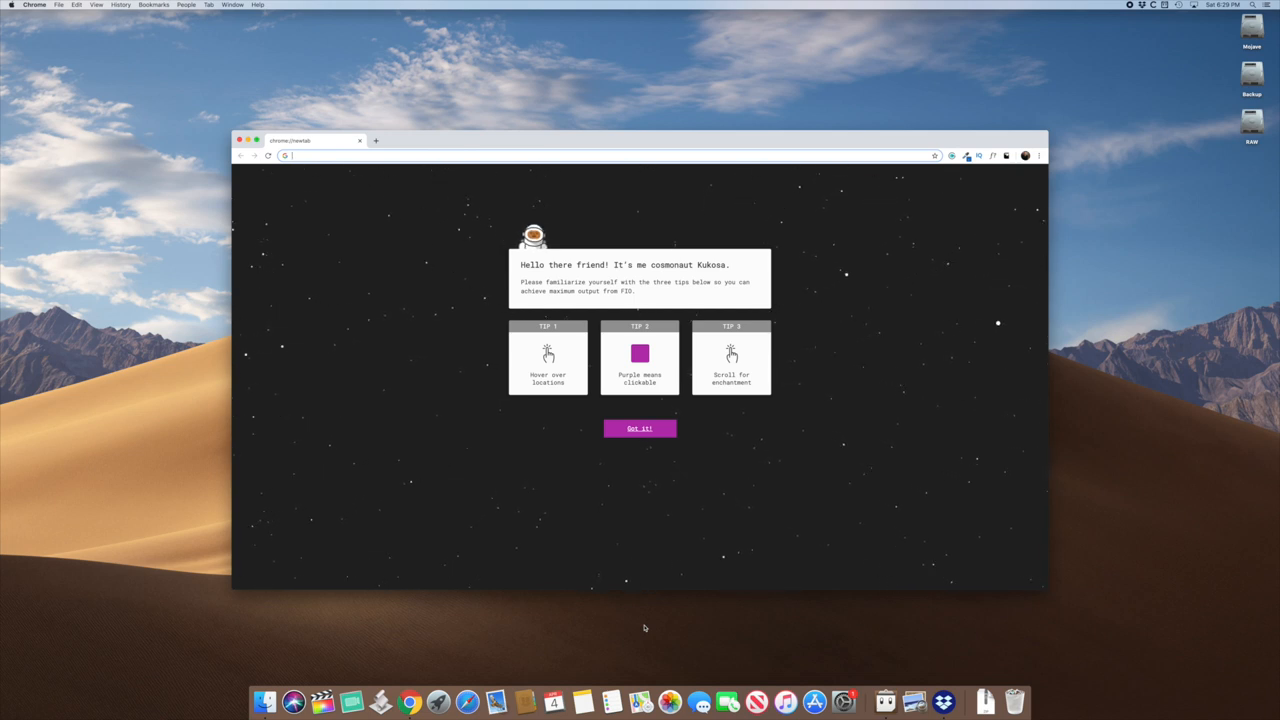
Launch SwiftCapture to show the live webcam feed of the green-screen presenter
left_click(639, 428)
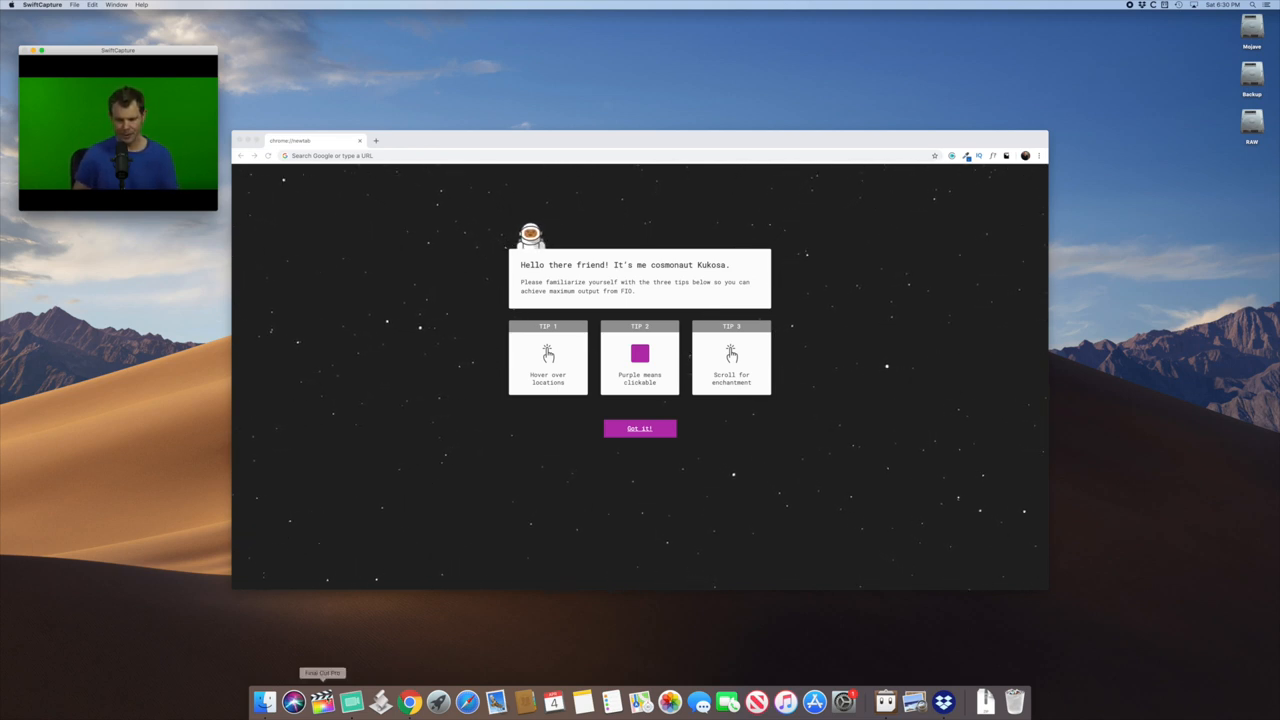
Launch Final Cut Pro and start a new library from the Open Library dialog
left_click(322, 700)
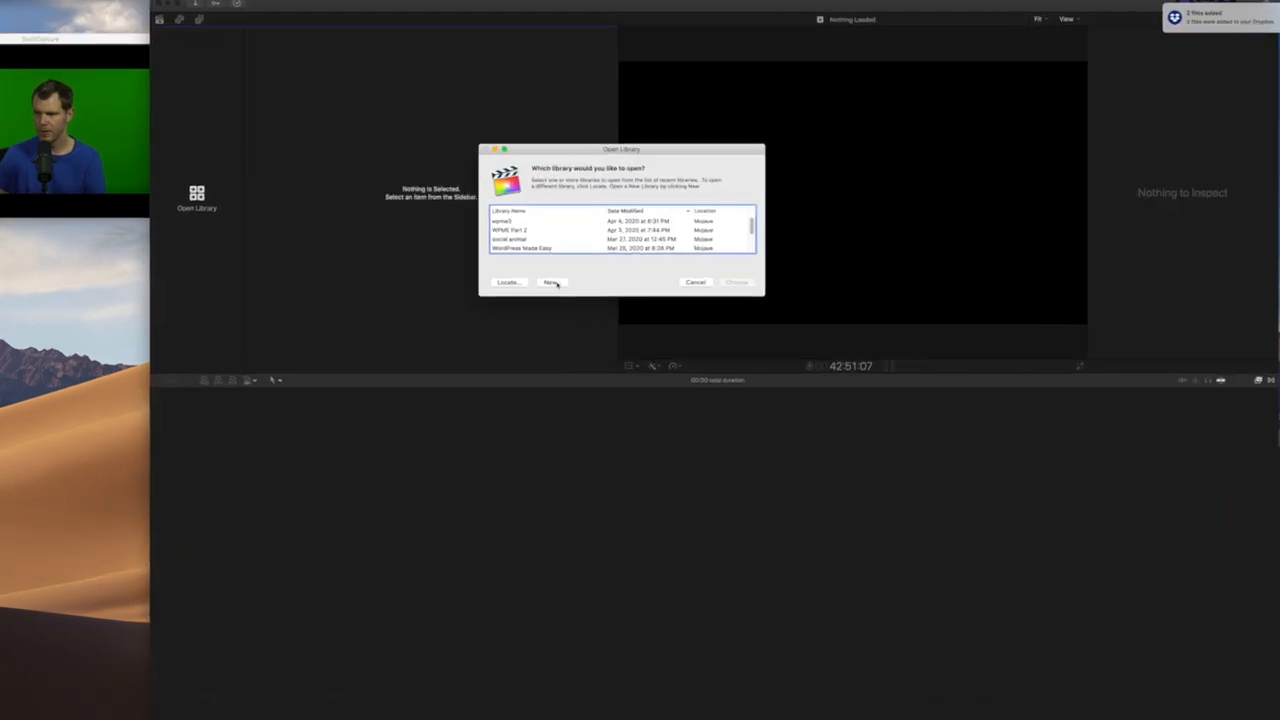
left_click(551, 282)
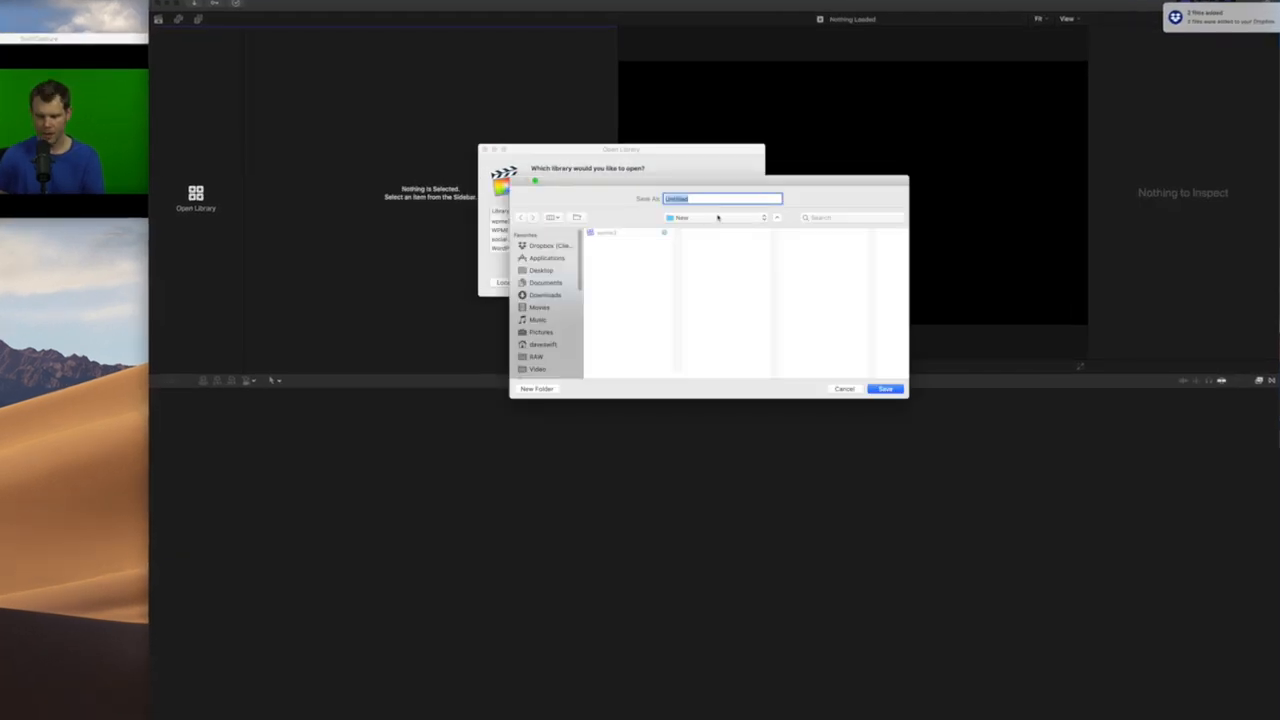
left_click(884, 389)
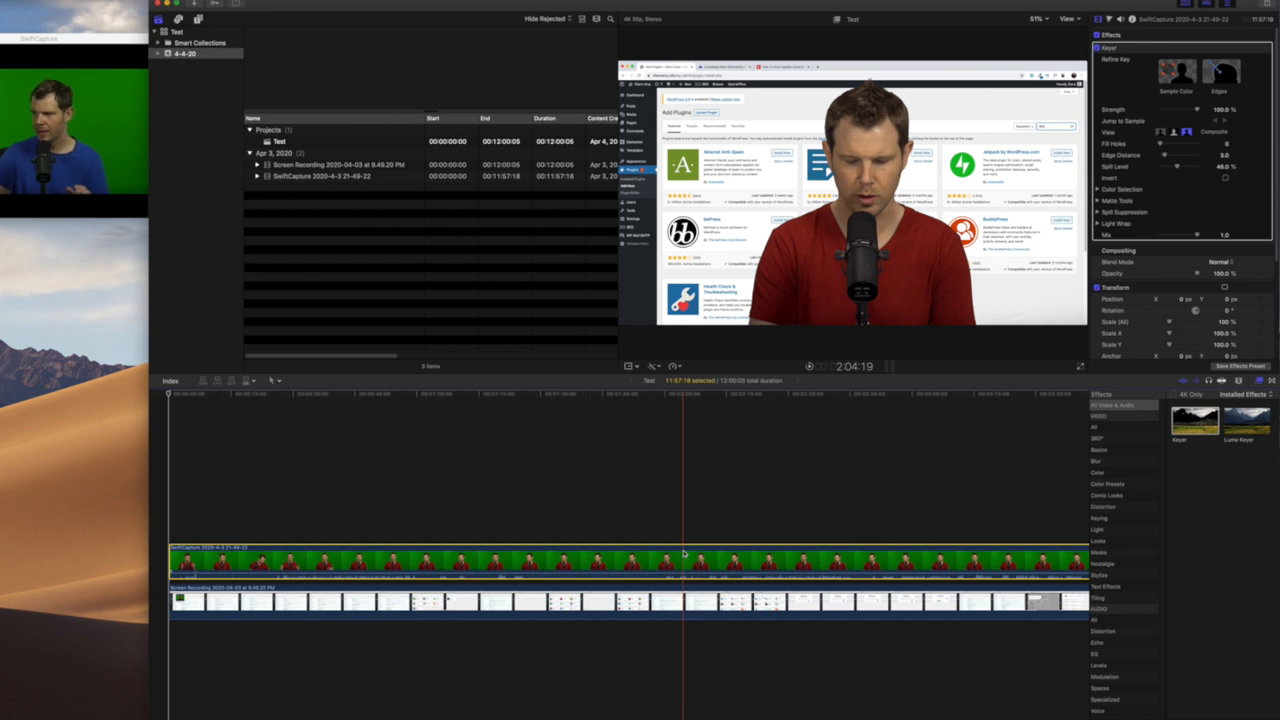
left_click(487, 560)
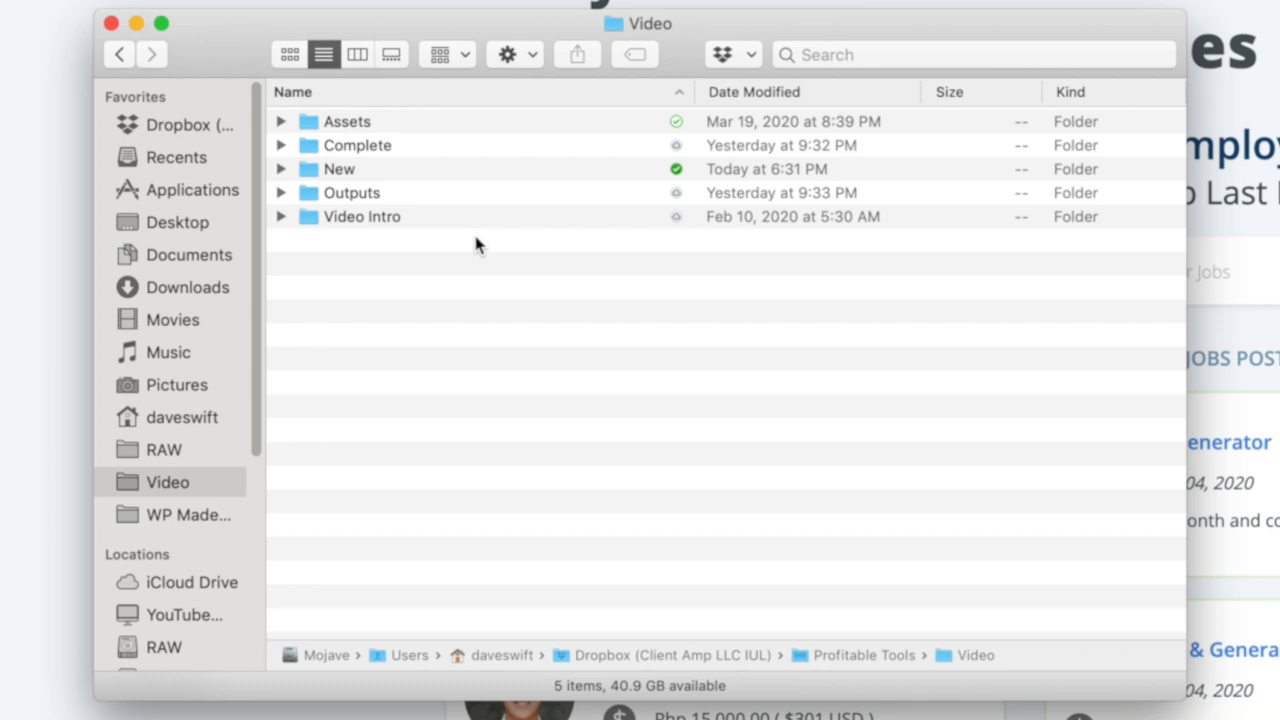
mouse_move(355, 160)
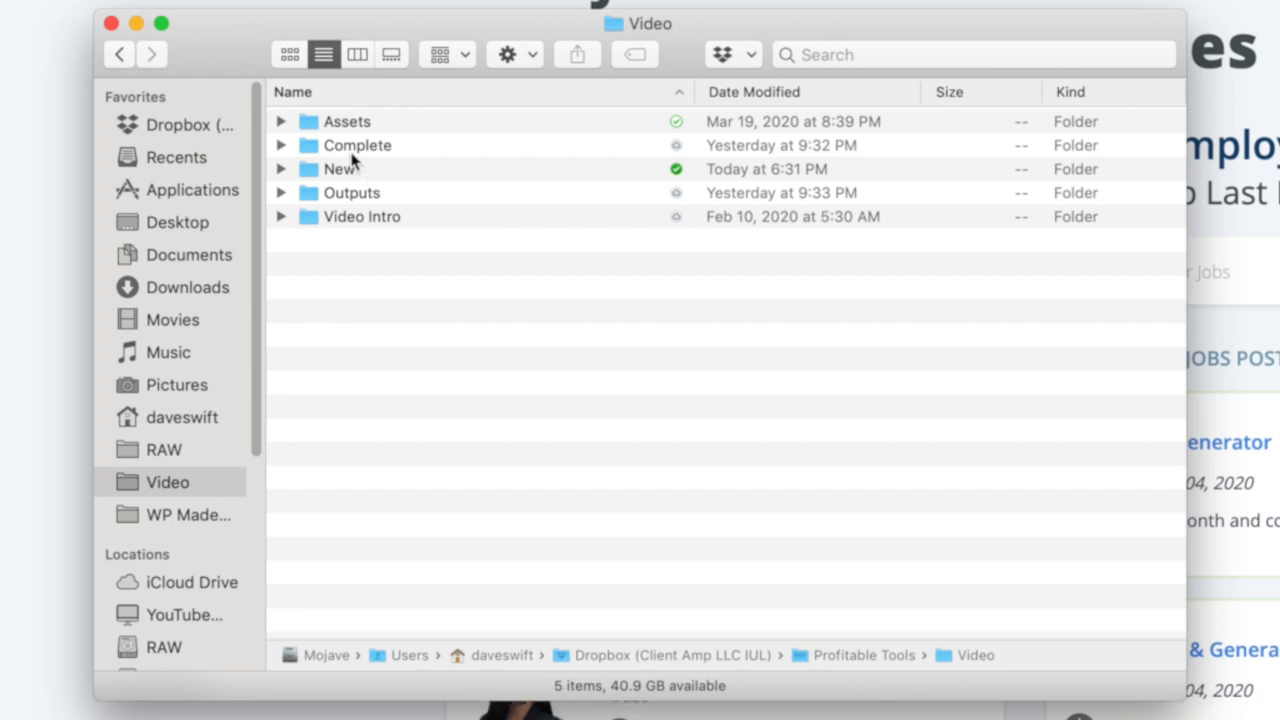
Open the Dropbox New folder in Finder to view the wpme3 library
double_click(340, 168)
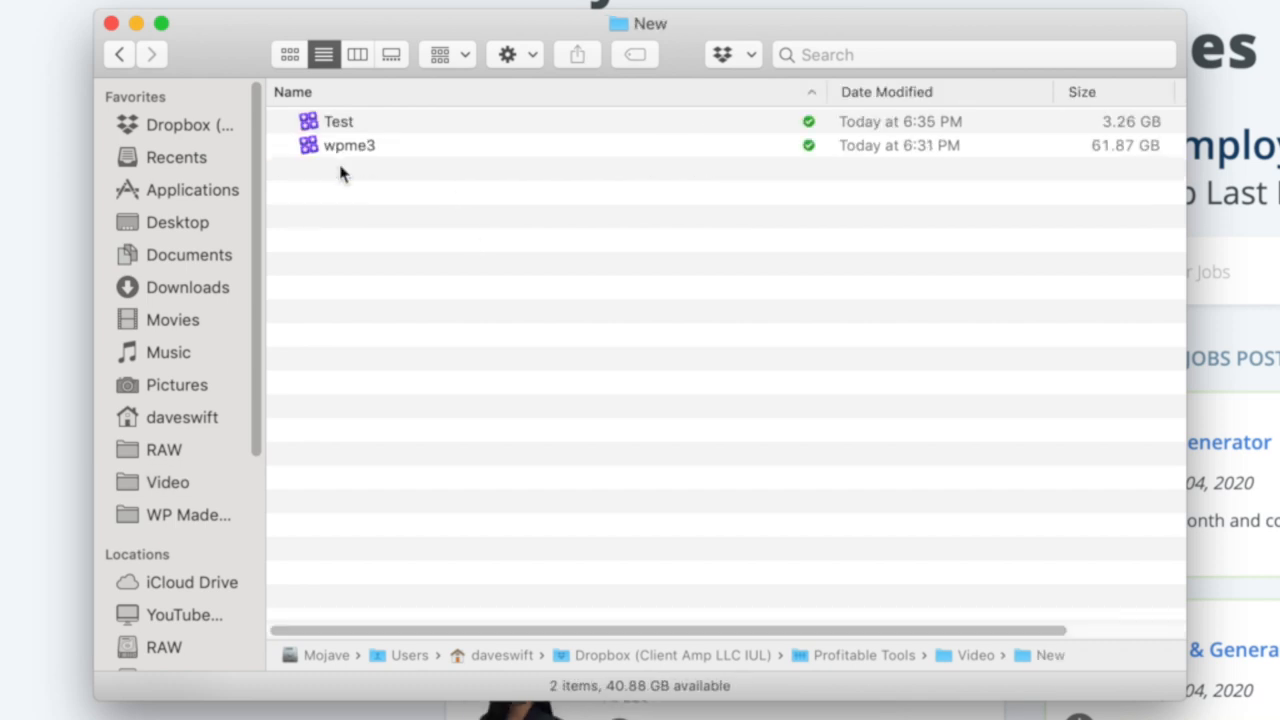
left_click(338, 121)
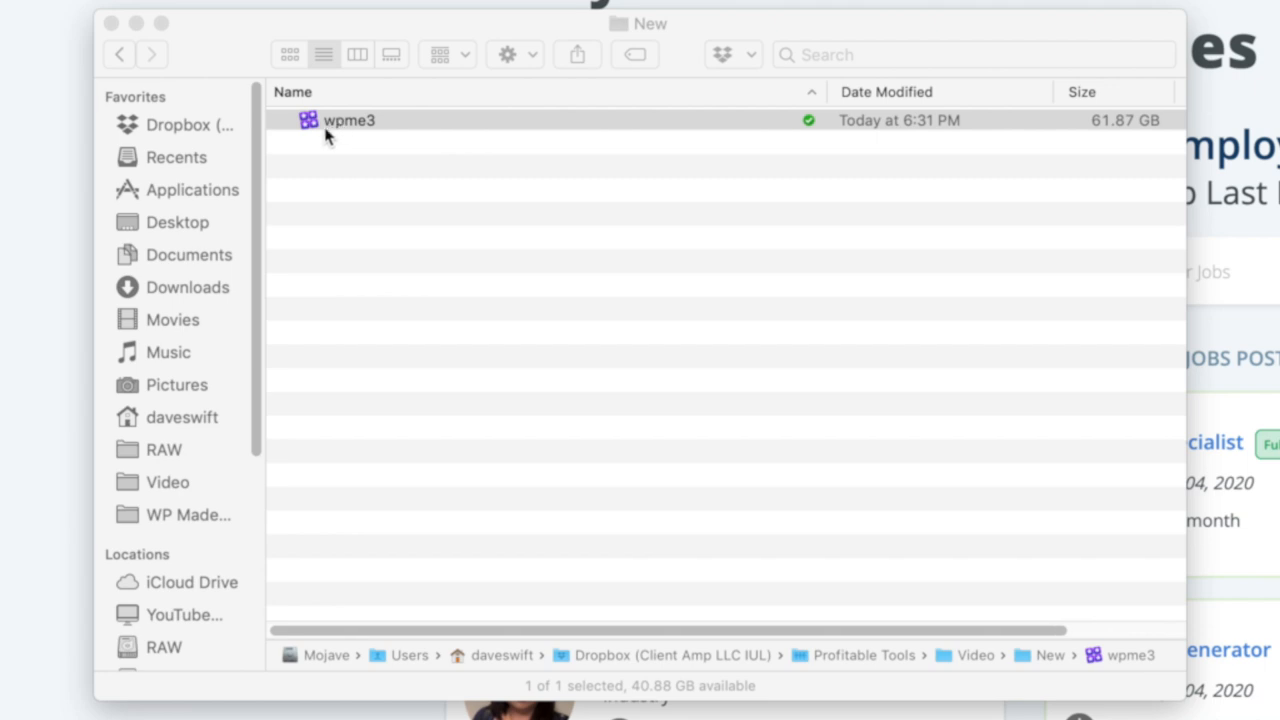
mouse_move(380, 152)
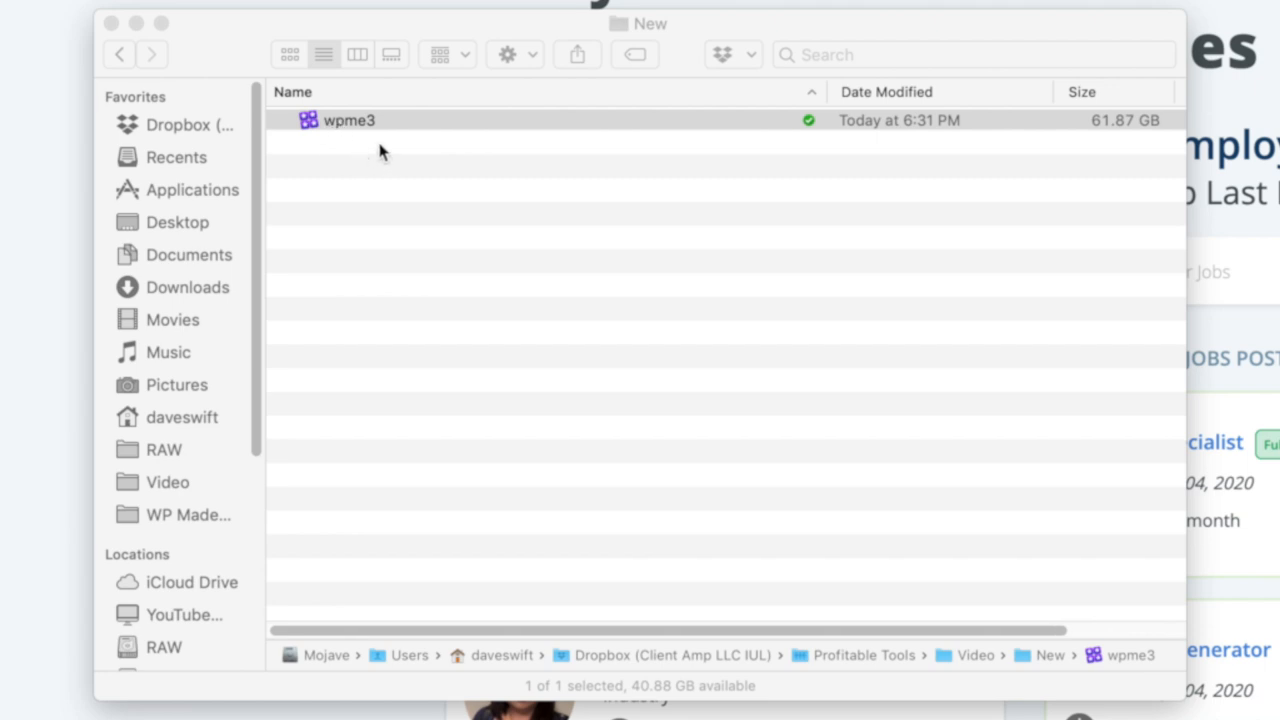
left_click(348, 120)
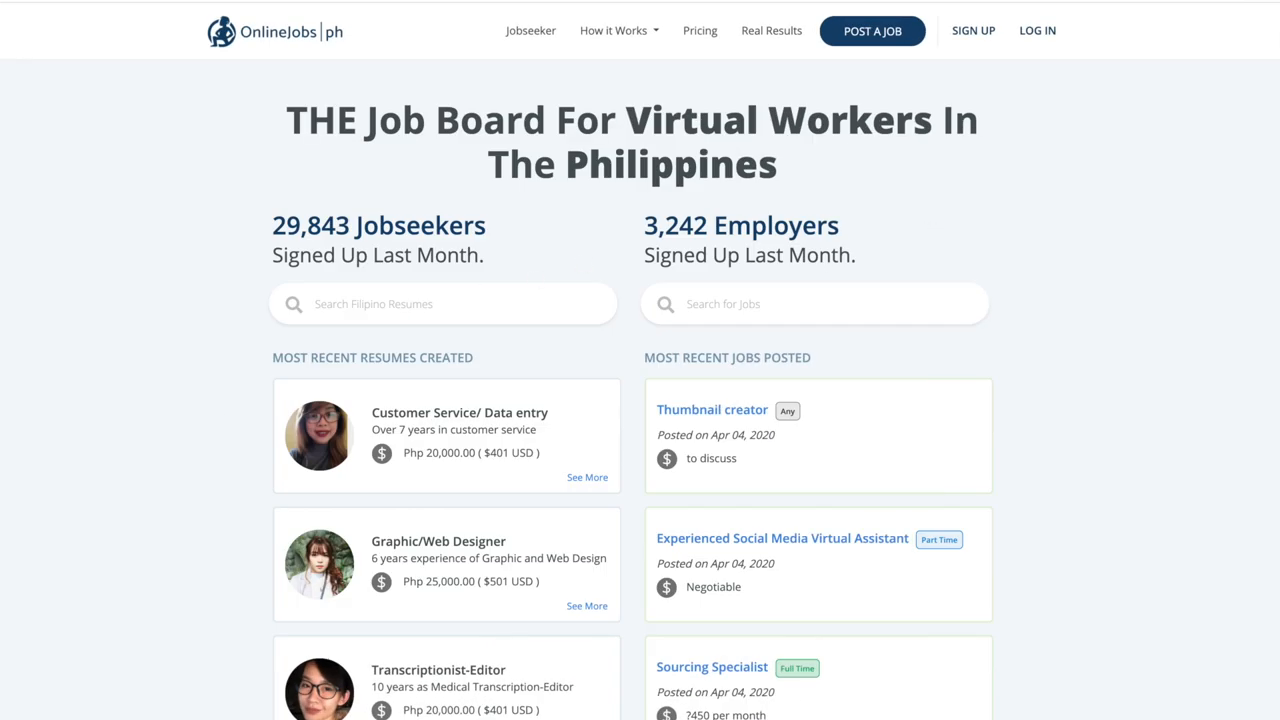
mouse_move(265, 95)
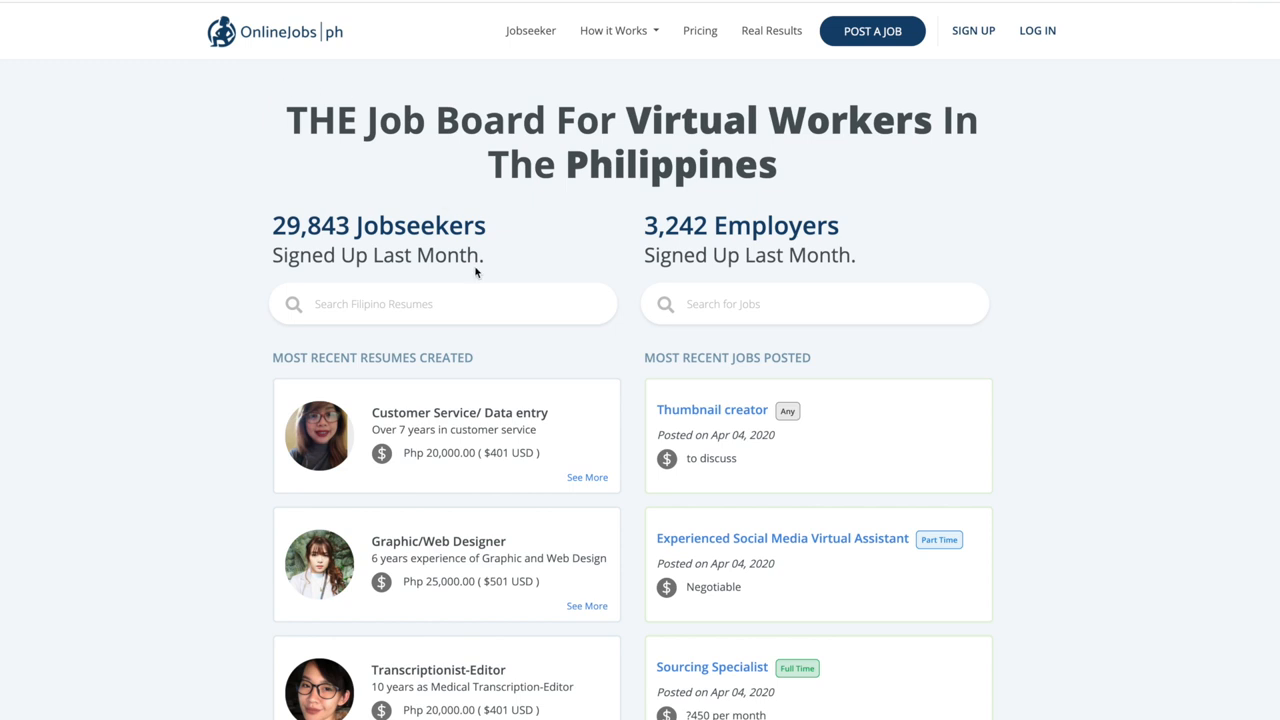
mouse_move(700, 31)
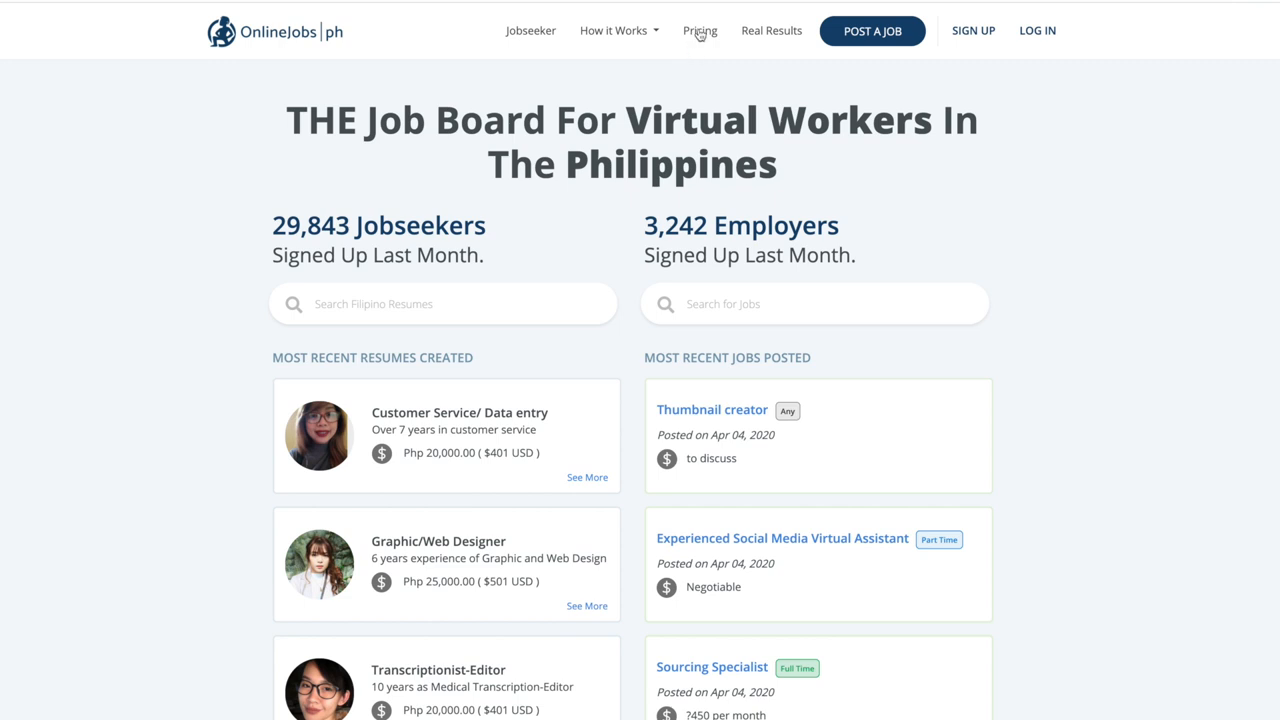
Open the OnlineJobs.ph pricing page, scroll through the plan features, and return to the top
left_click(699, 30)
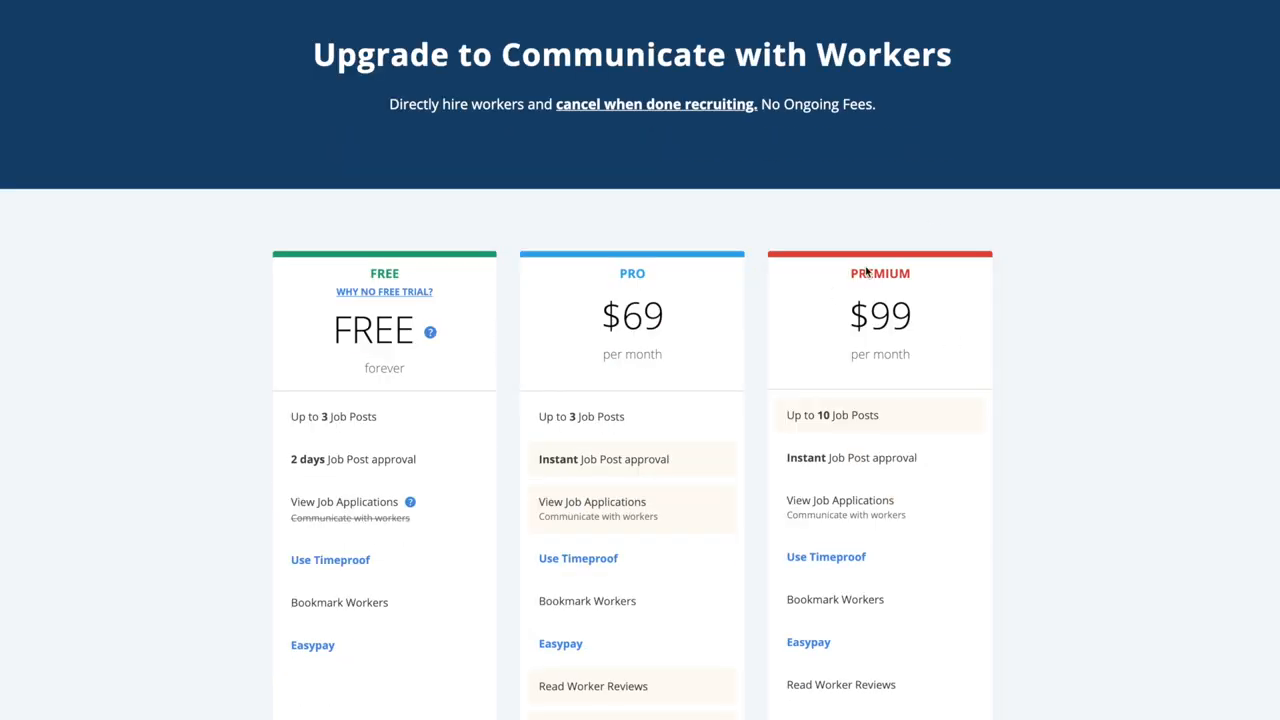
scroll("down", 3)
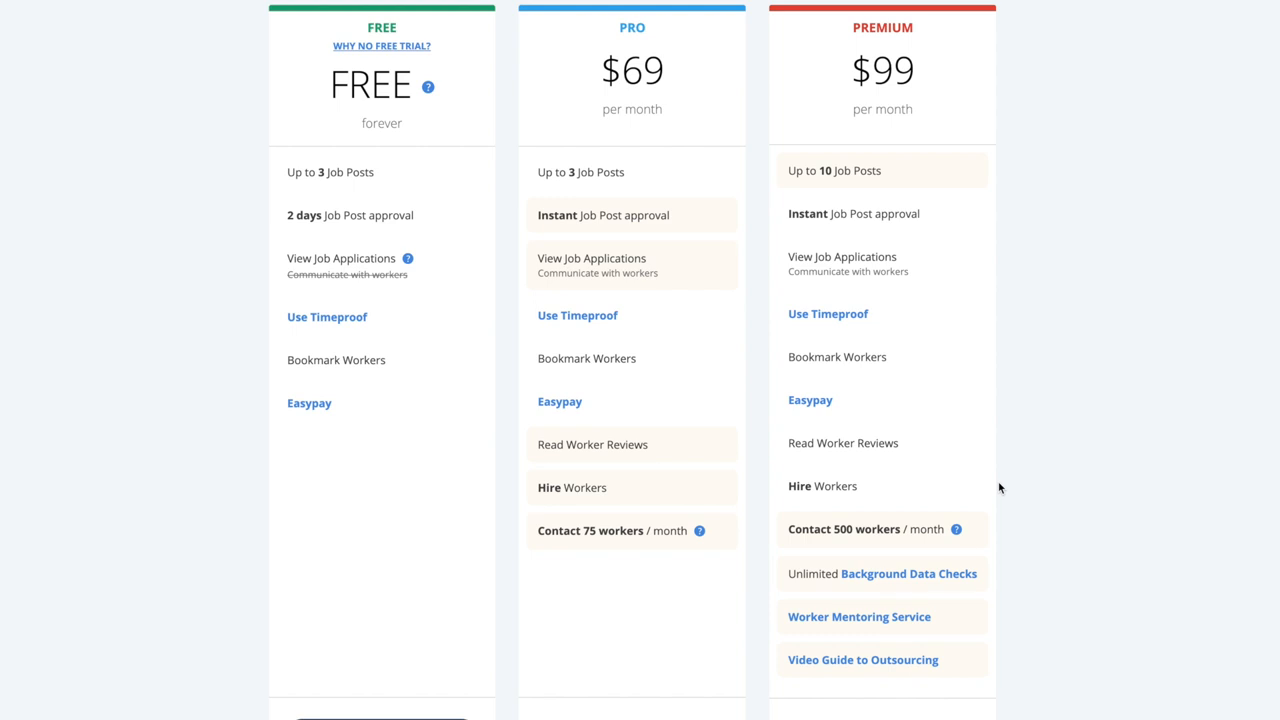
mouse_move(894, 100)
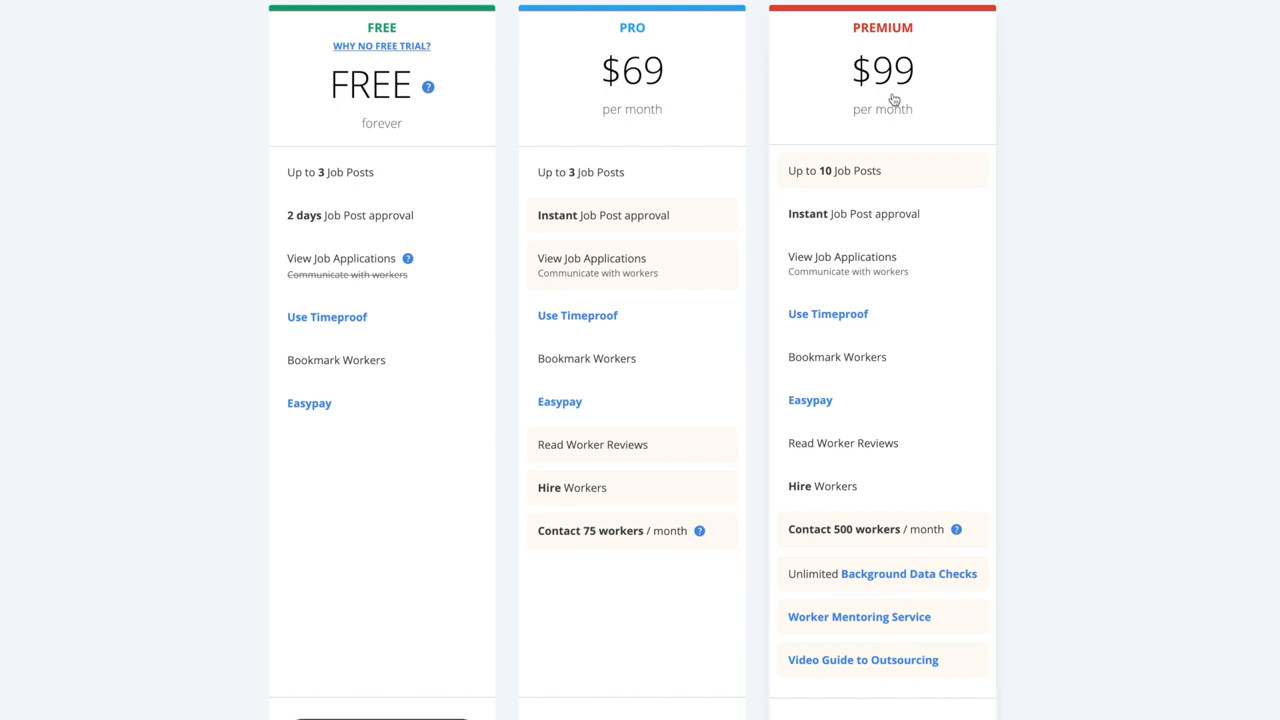
mouse_move(705, 582)
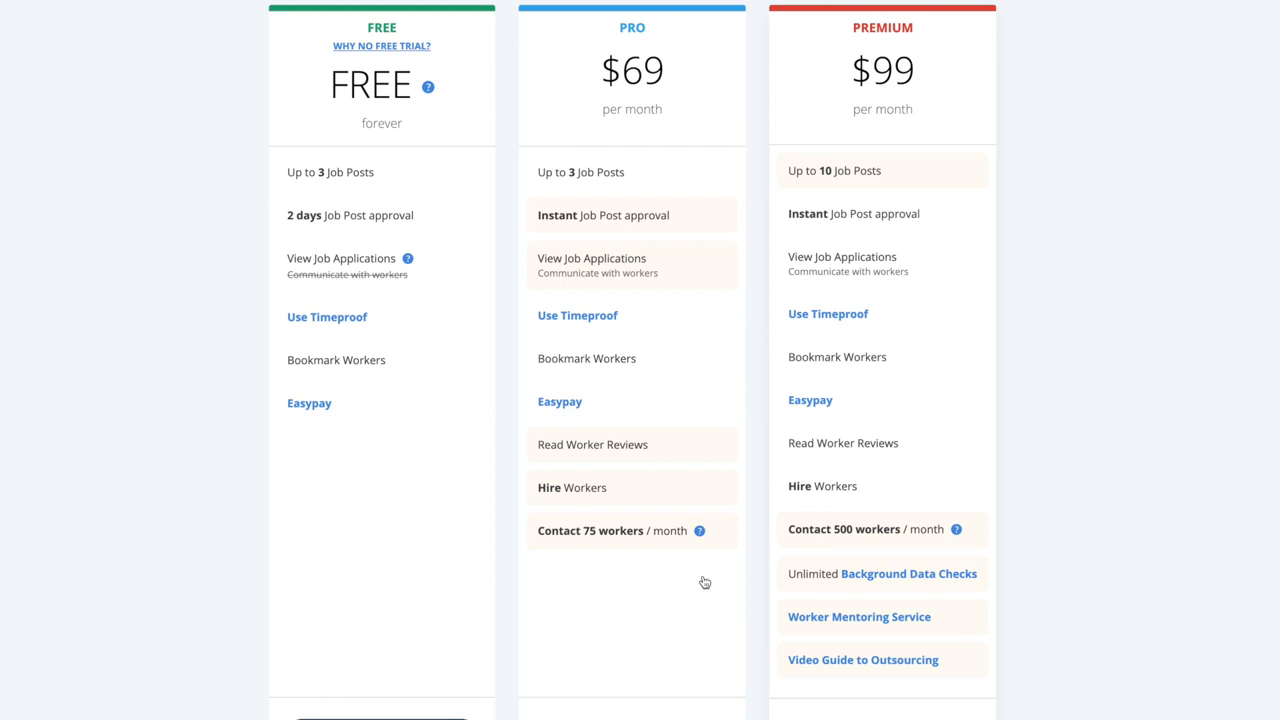
mouse_move(910, 621)
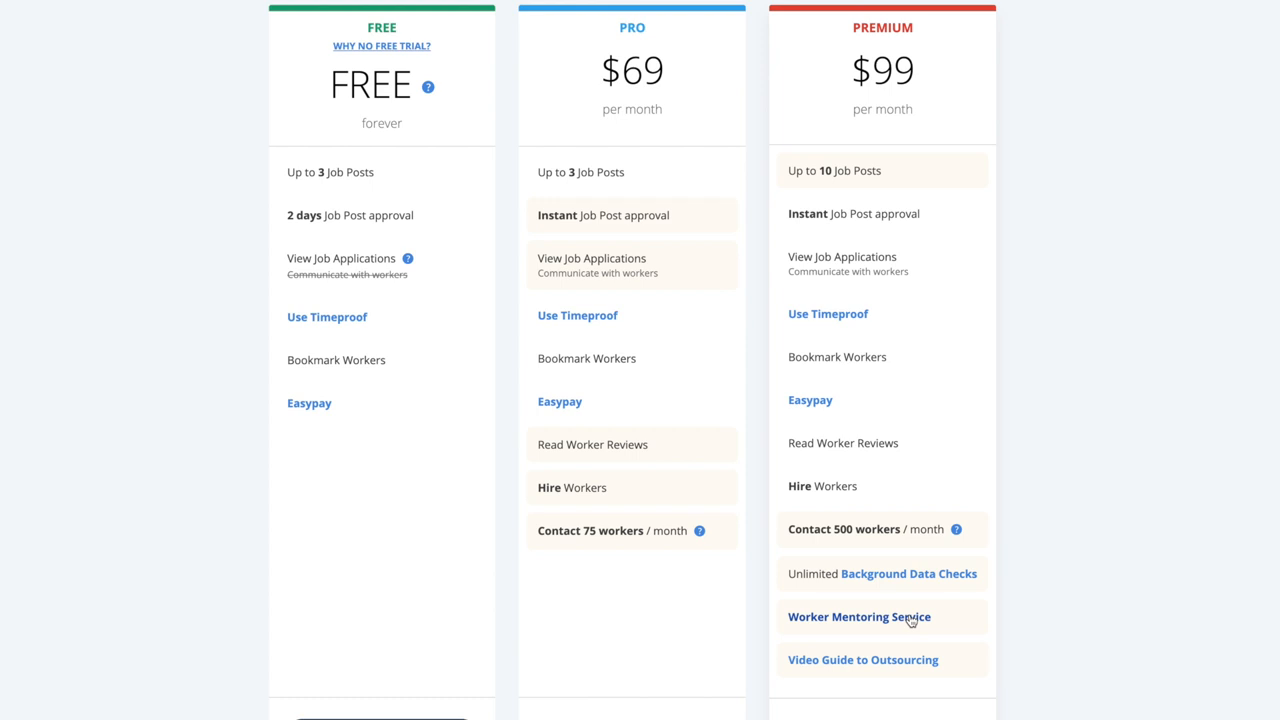
scroll("up", 3)
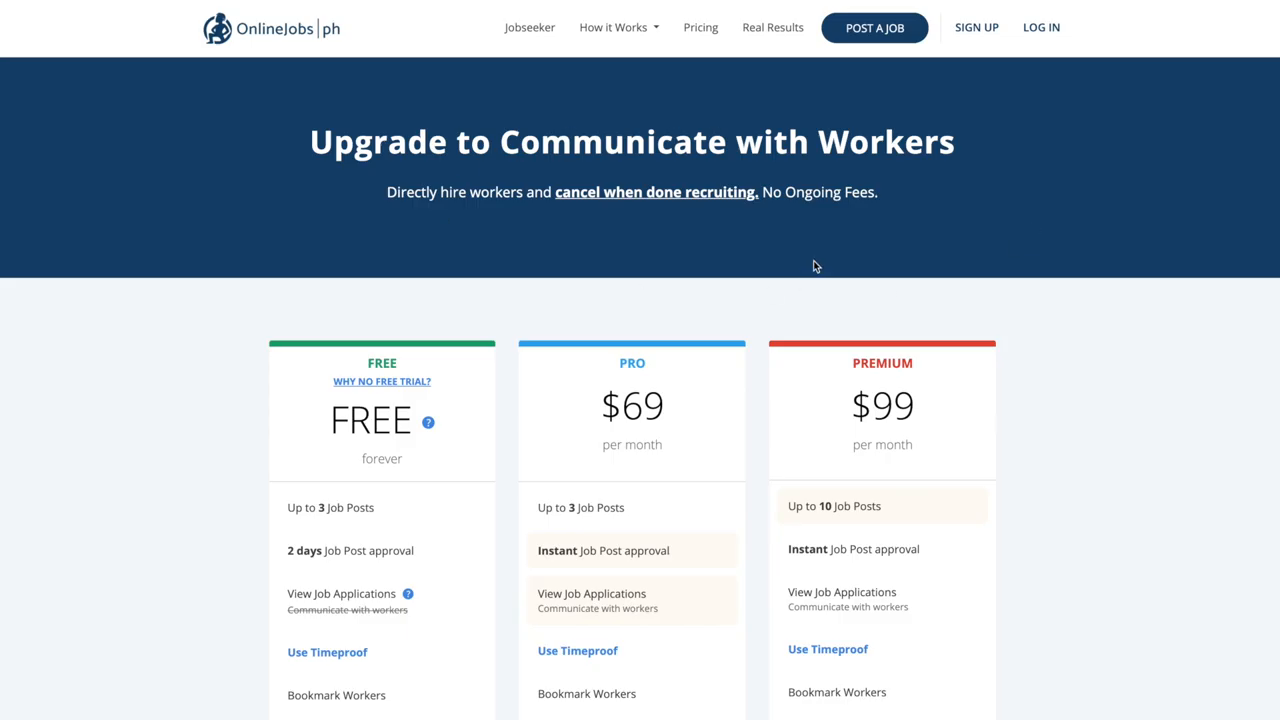
mouse_move(595, 221)
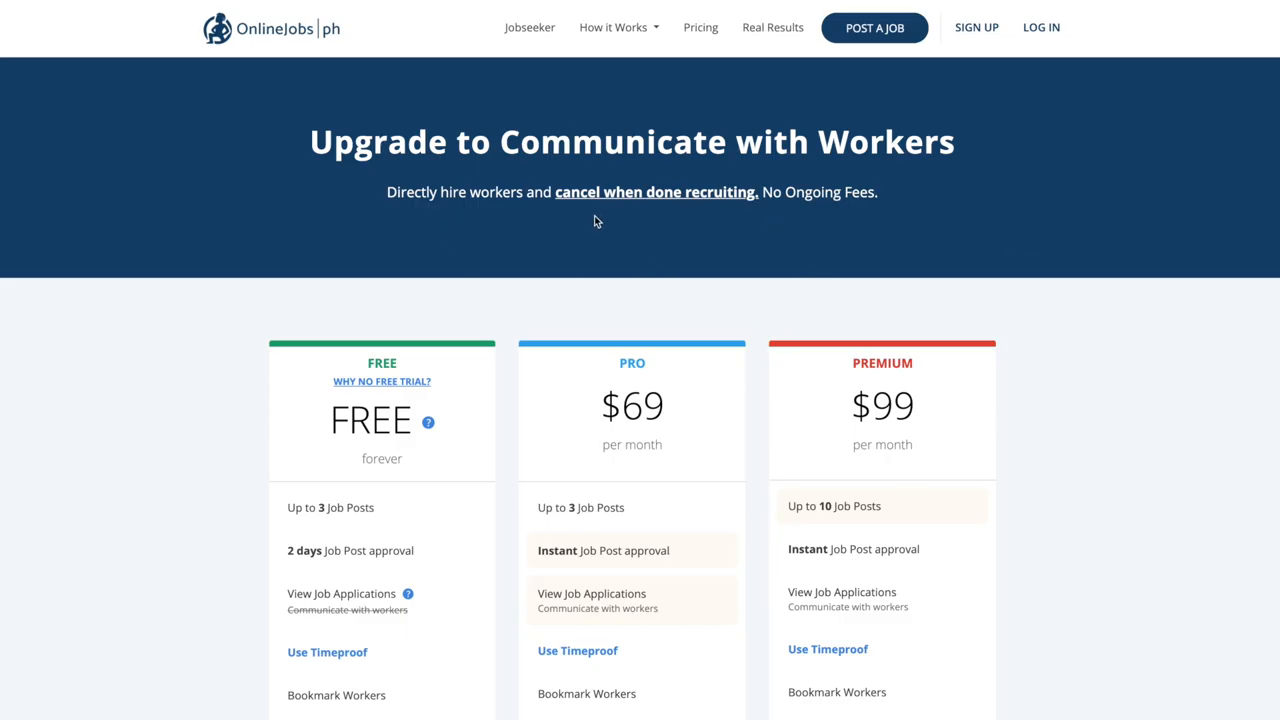
mouse_move(681, 237)
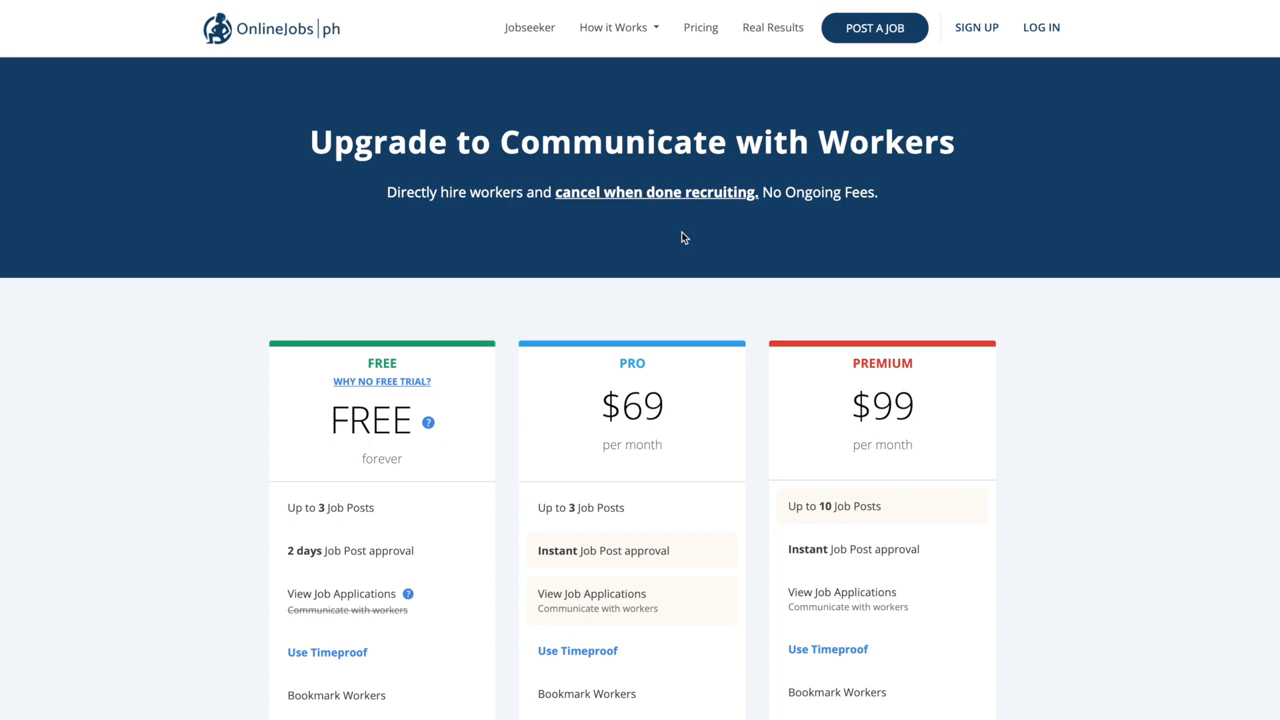